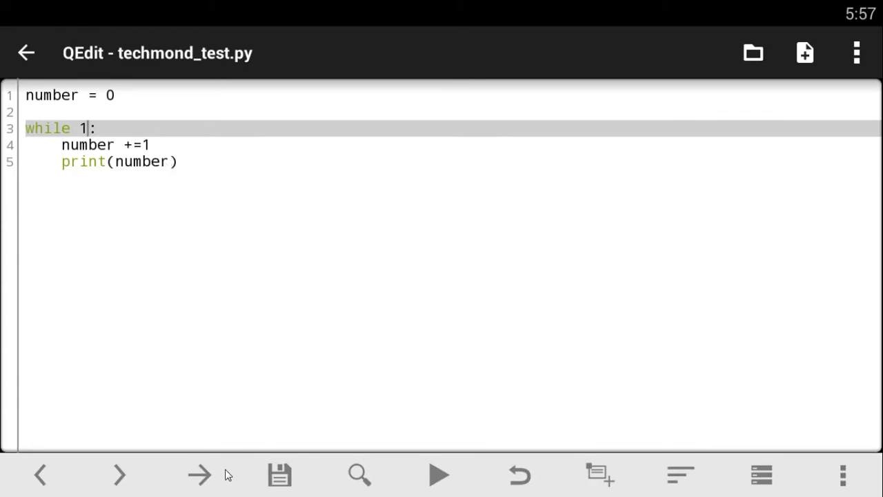
mouse_move(218, 176)
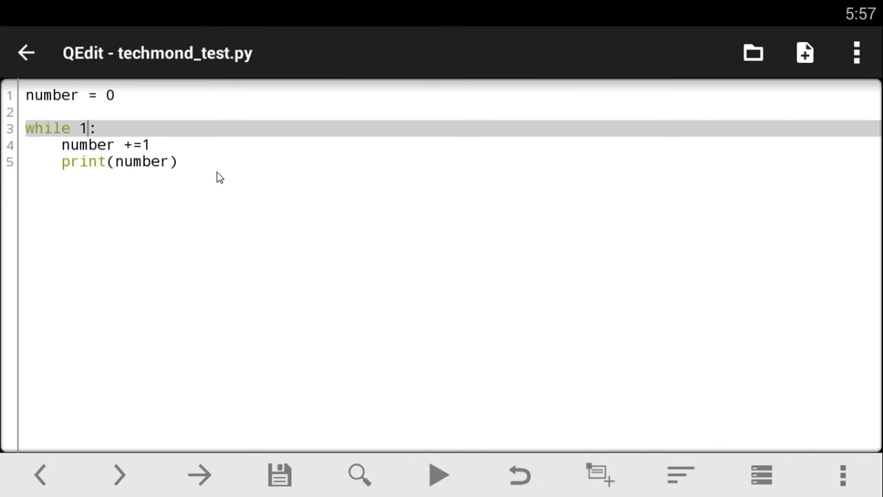
Start a new line after print(number) inside the loop with 'if number >='.
left_click(207, 163)
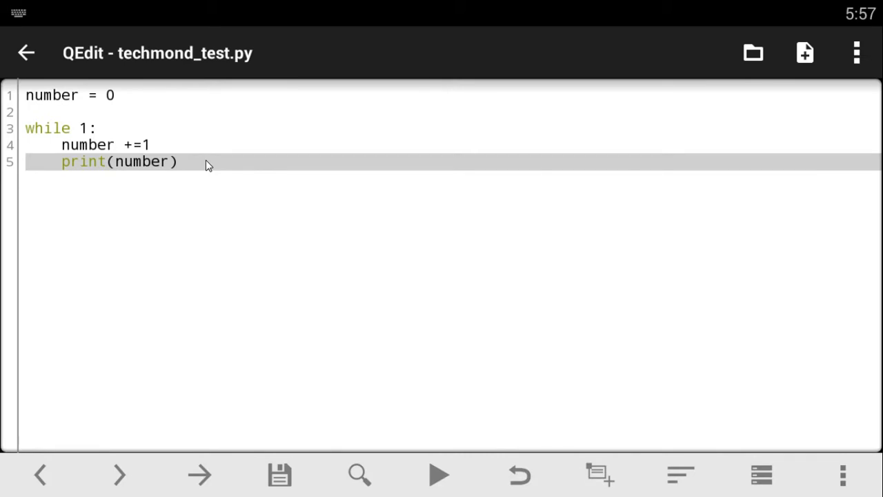
mouse_move(205, 164)
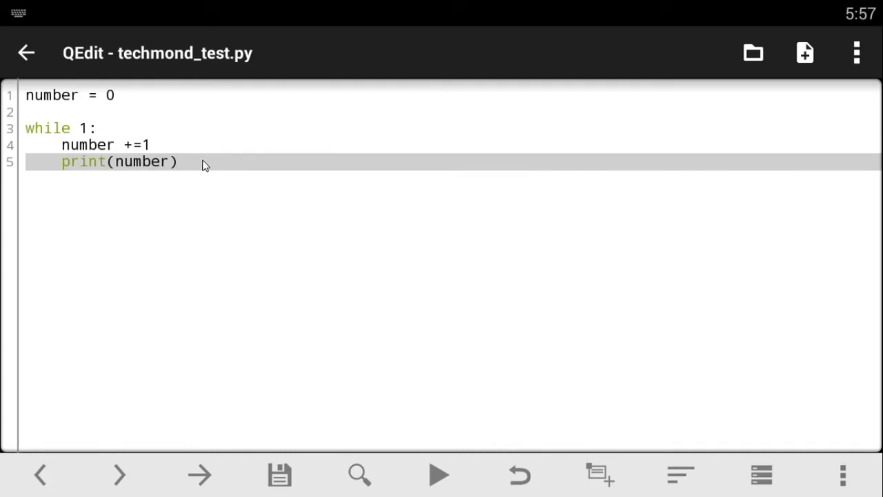
type("if number >=")
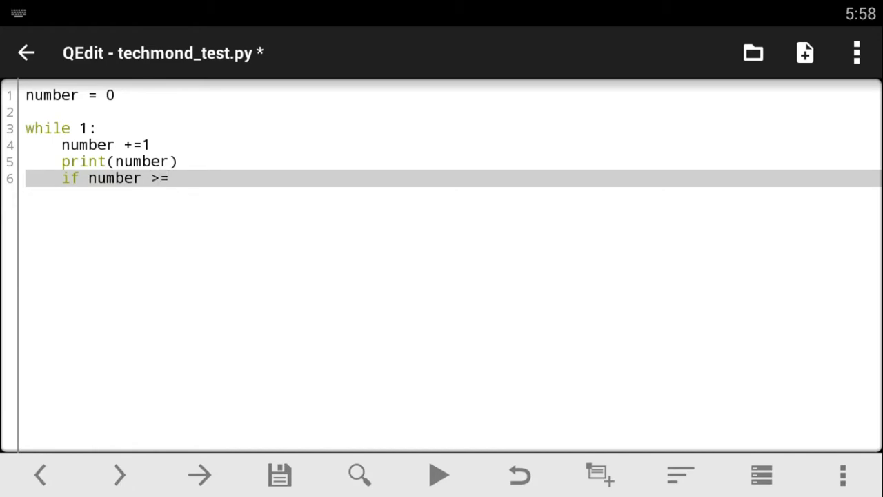